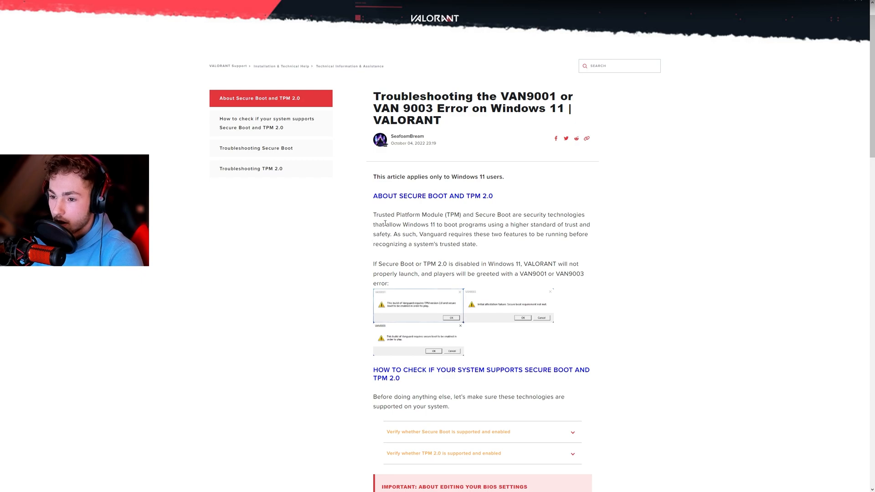
mouse_move(514, 187)
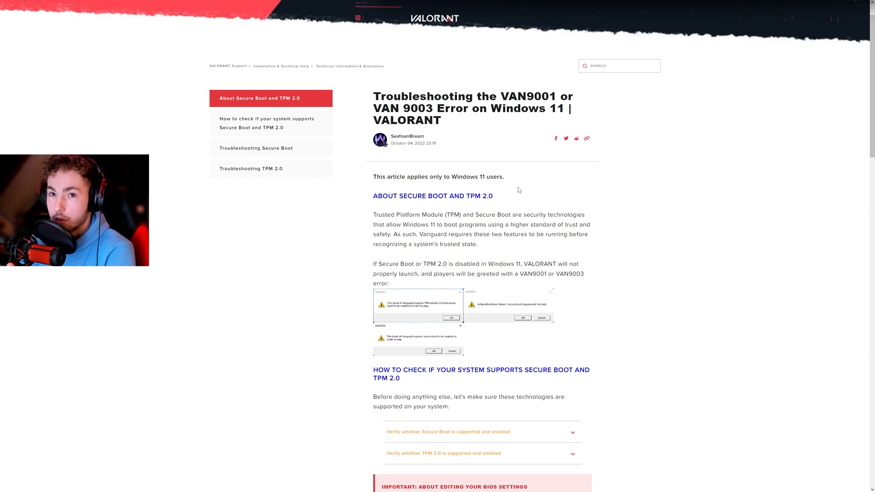
scroll("down", 3)
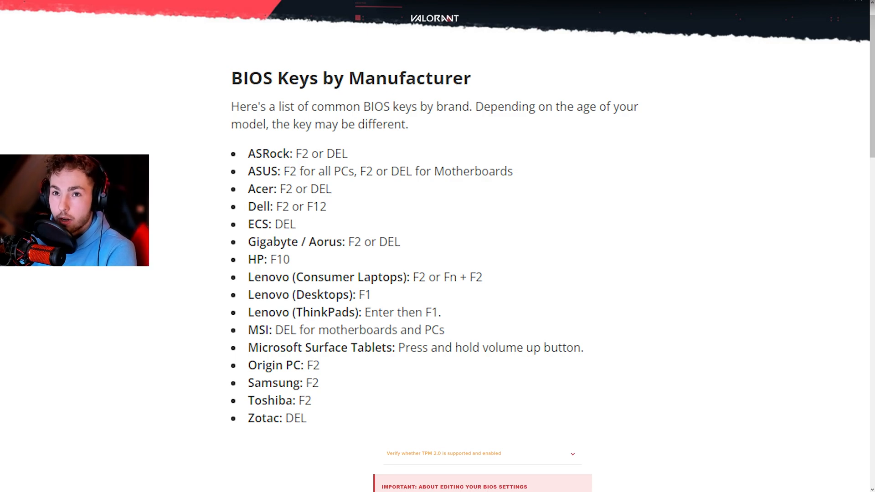